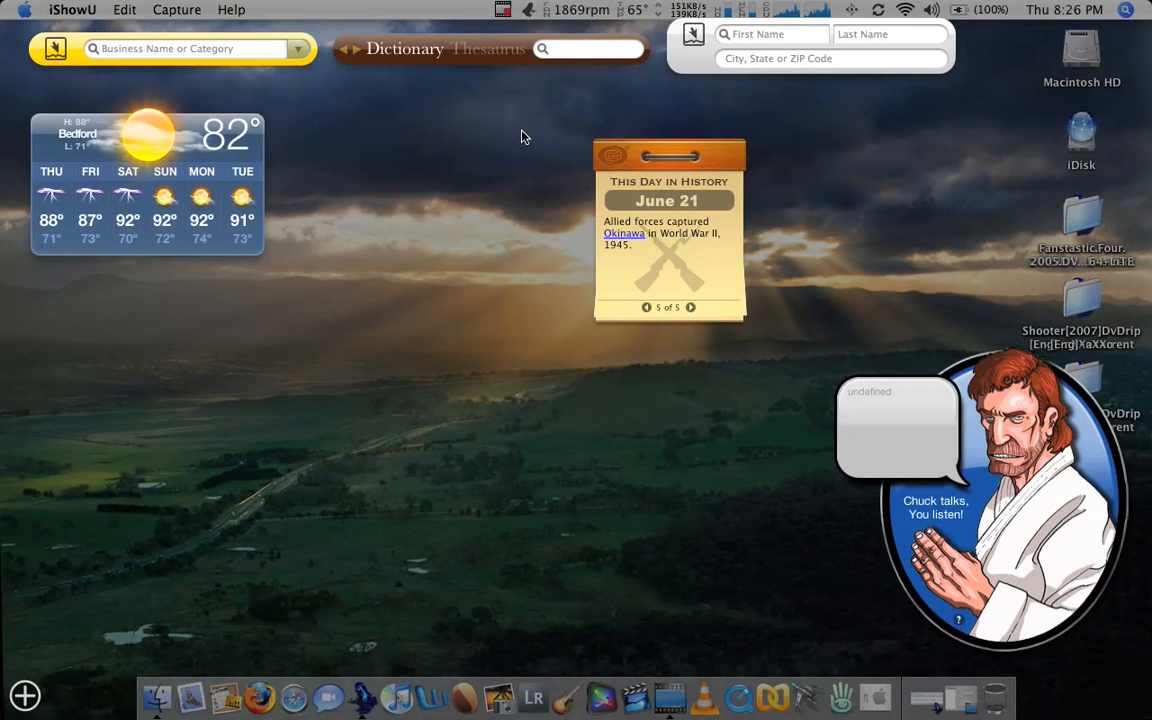
mouse_move(235, 94)
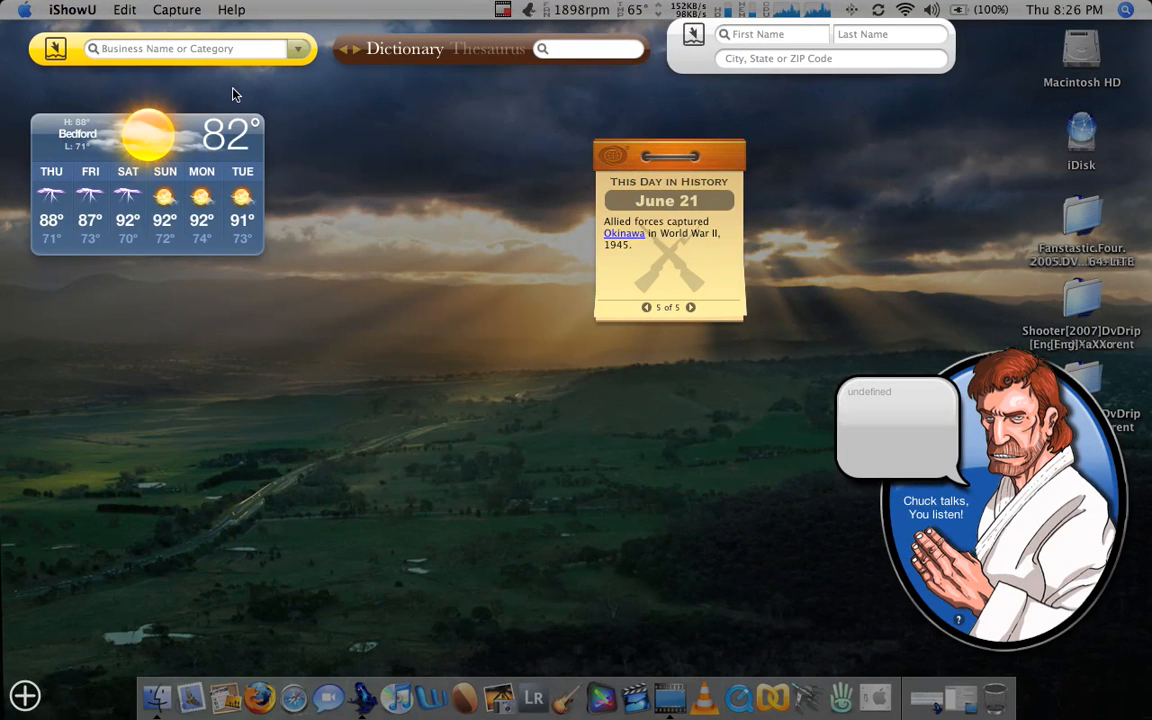
Search the Yellow Pages widget for 'trinity automotive' business listings
left_click(190, 48)
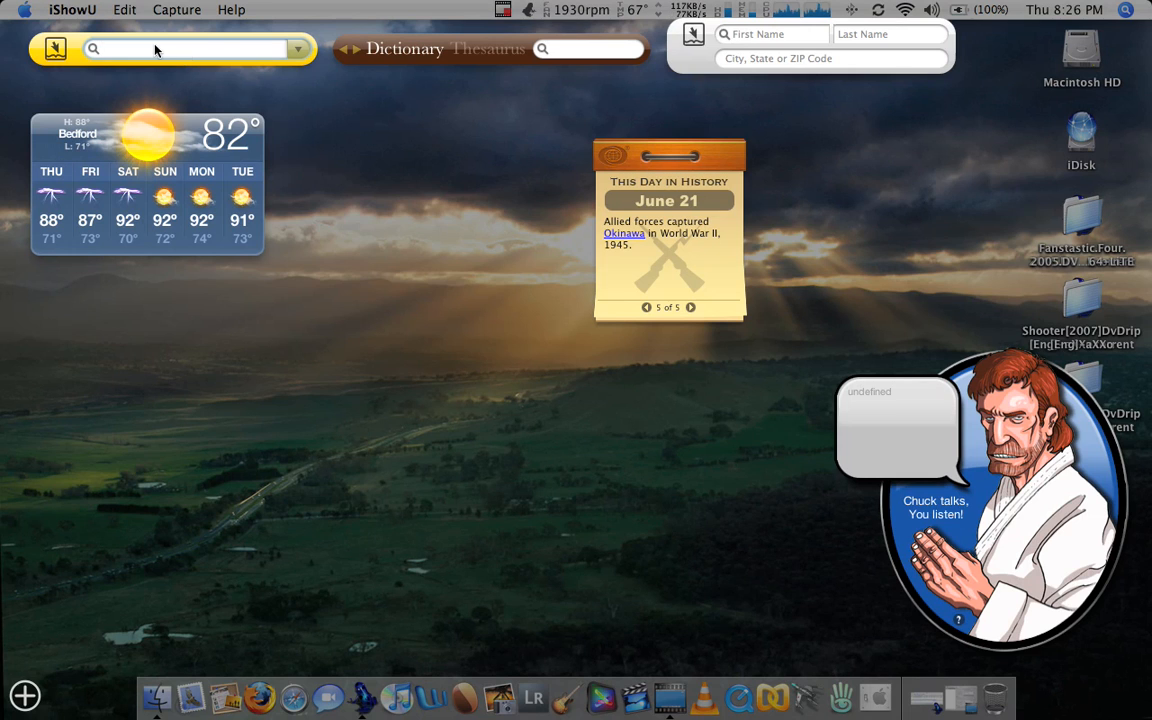
type("trinity automotive")
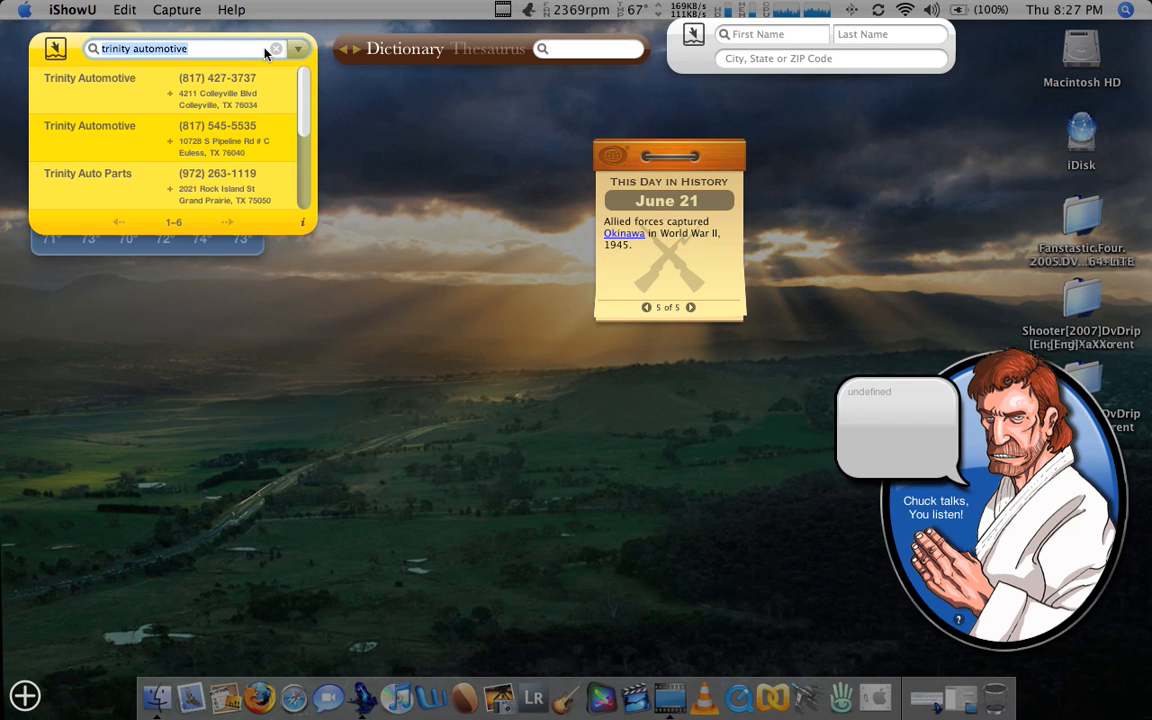
Look up the word 'fish' in the Dictionary widget to show its noun definition
left_click(276, 49)
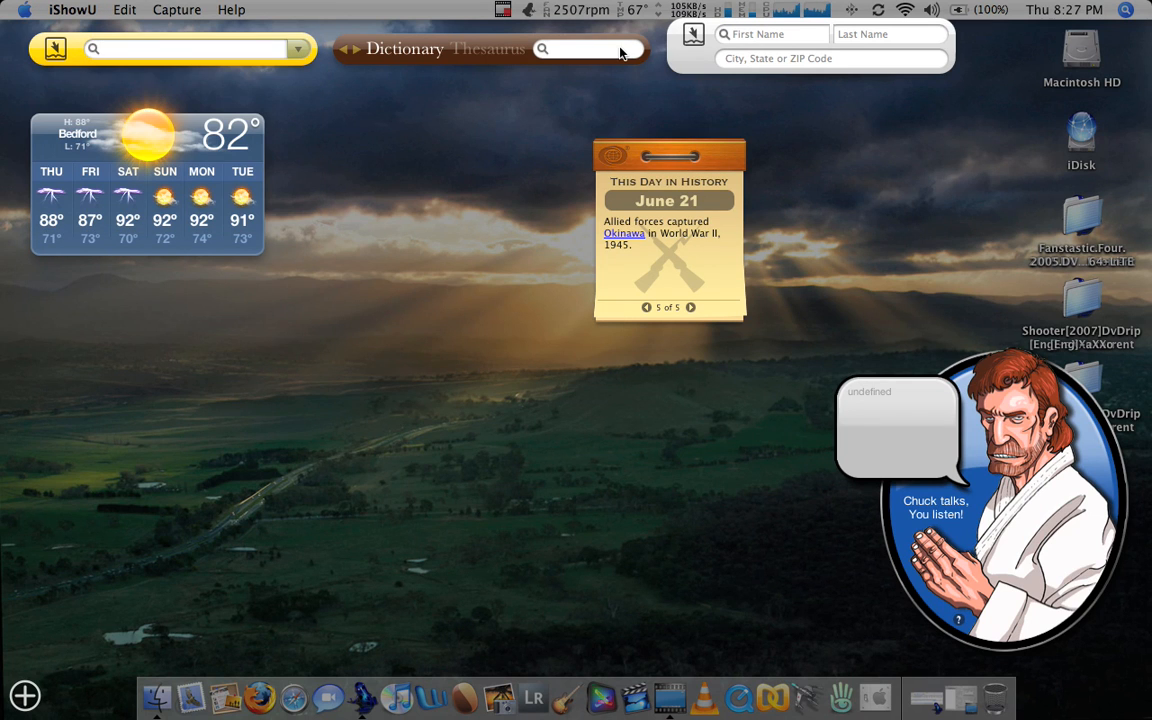
type("fish")
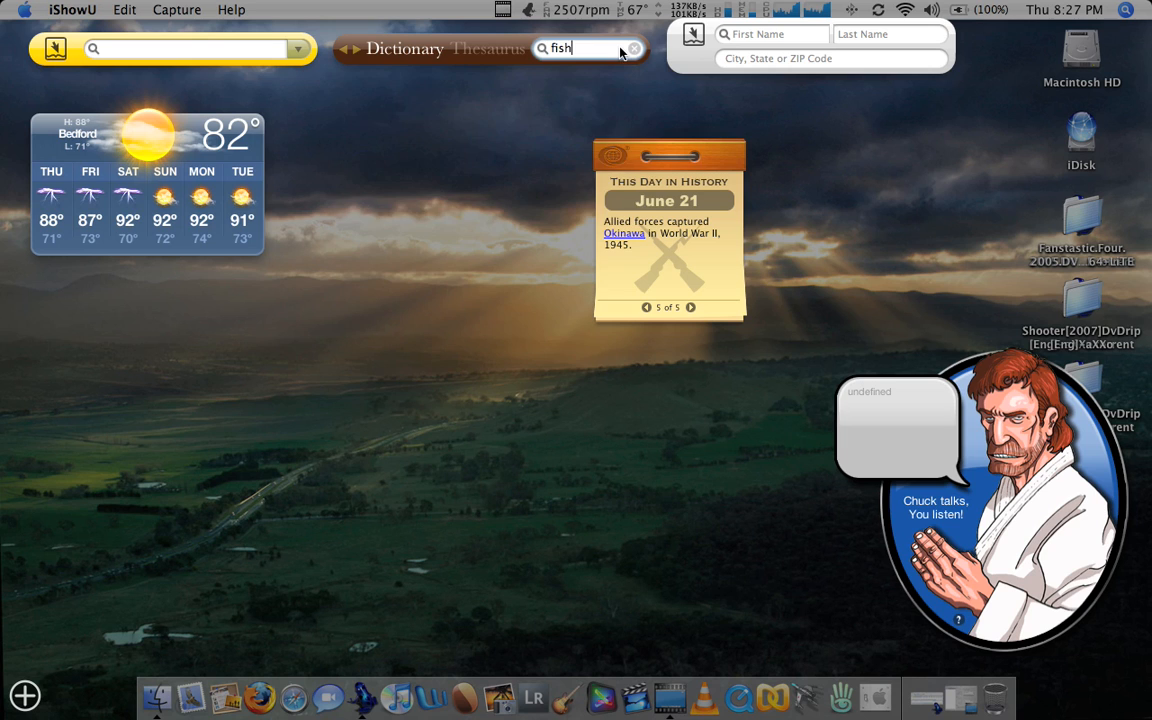
key("Return")
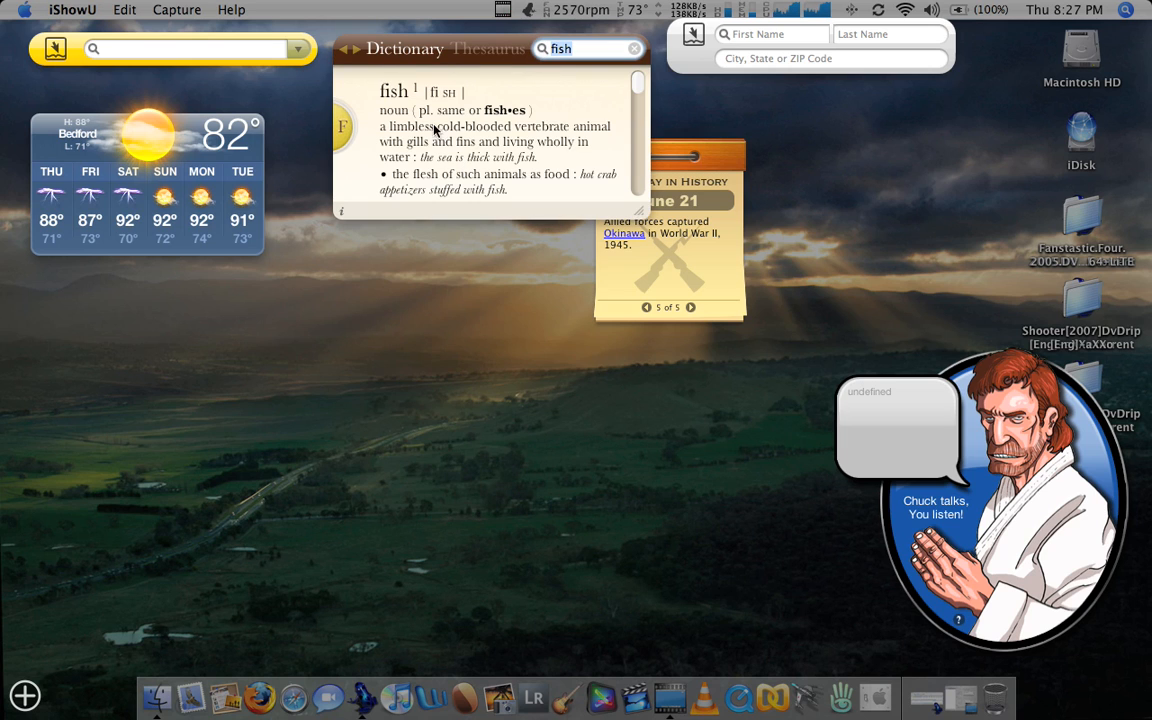
mouse_move(635, 47)
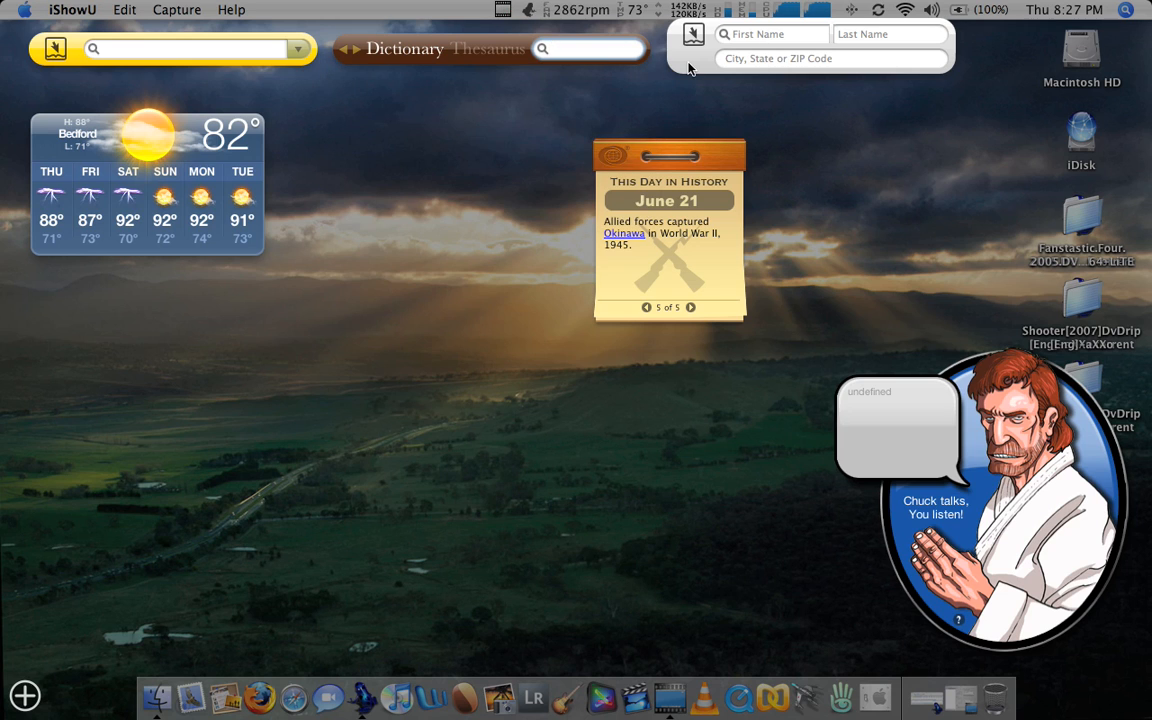
left_click(590, 48)
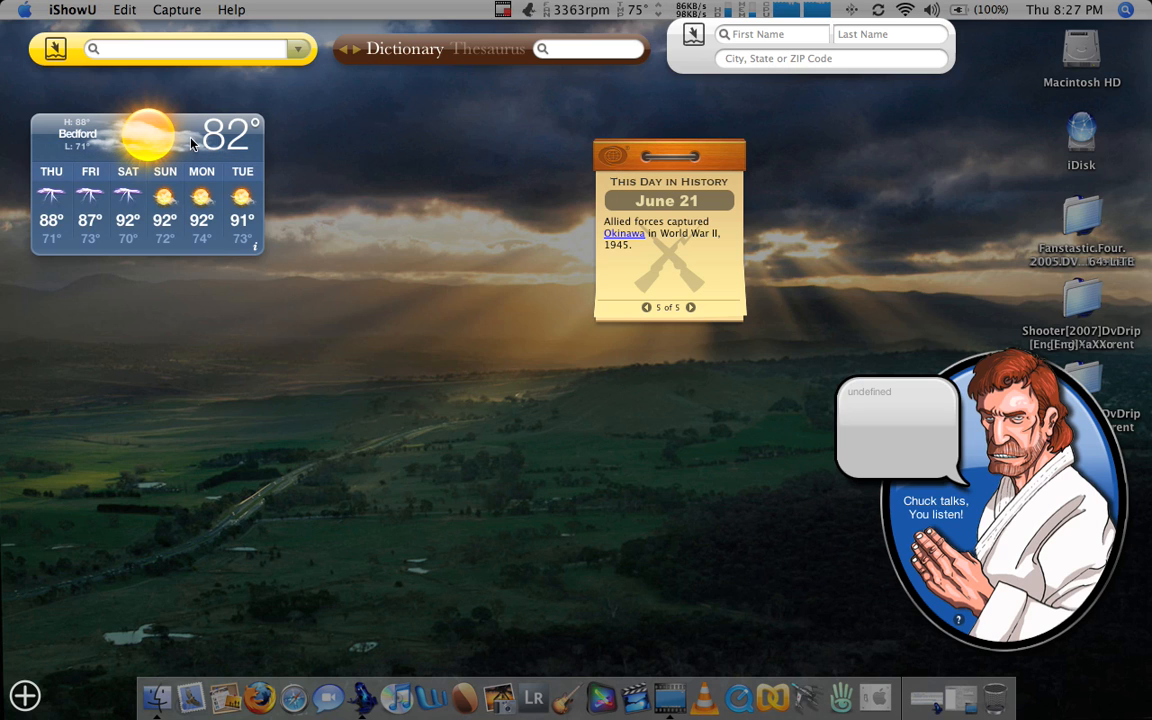
mouse_move(191, 150)
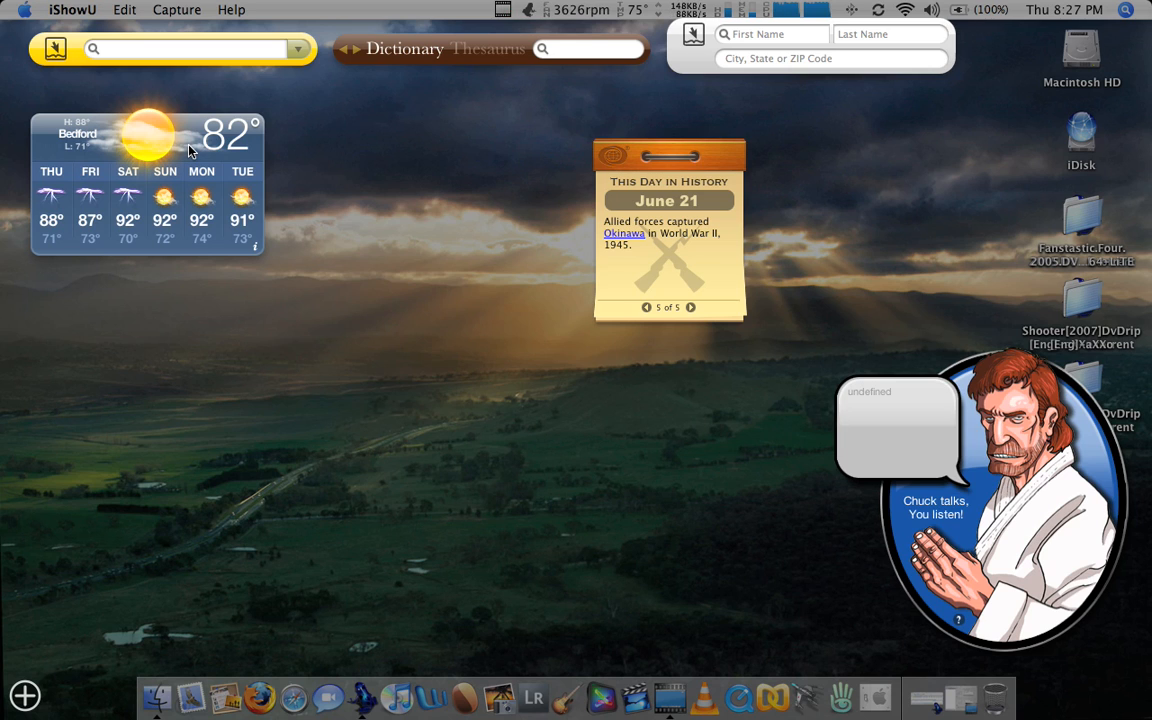
mouse_move(297, 245)
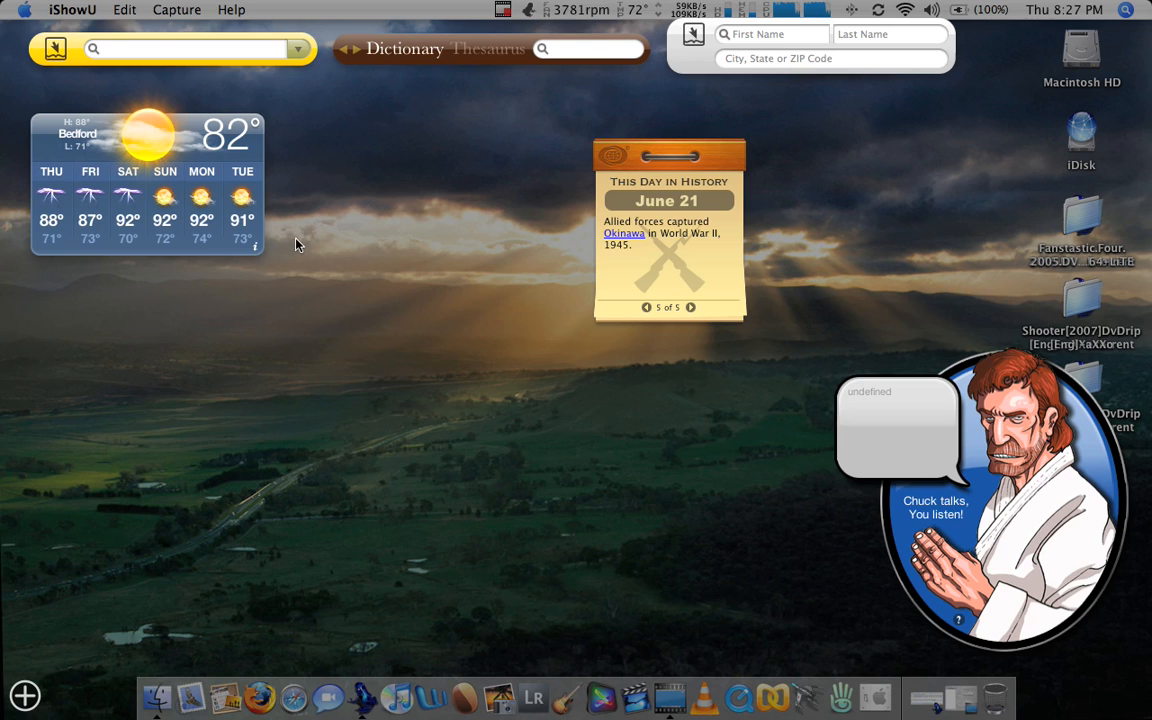
mouse_move(75, 207)
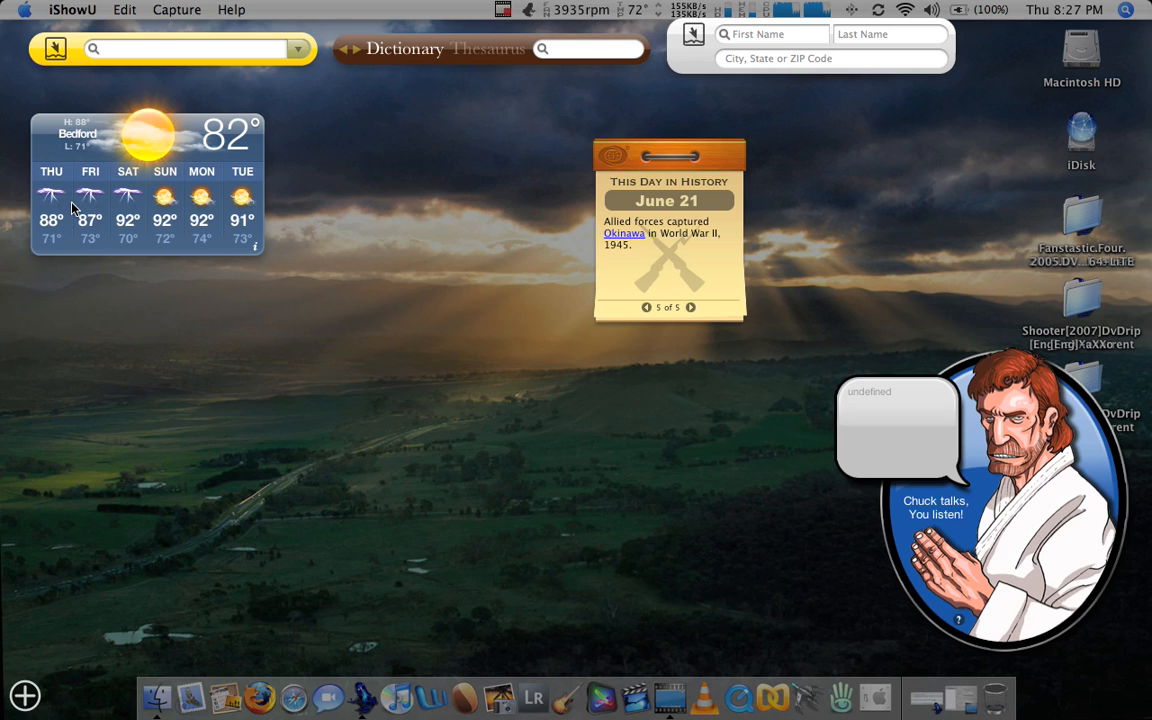
mouse_move(678, 273)
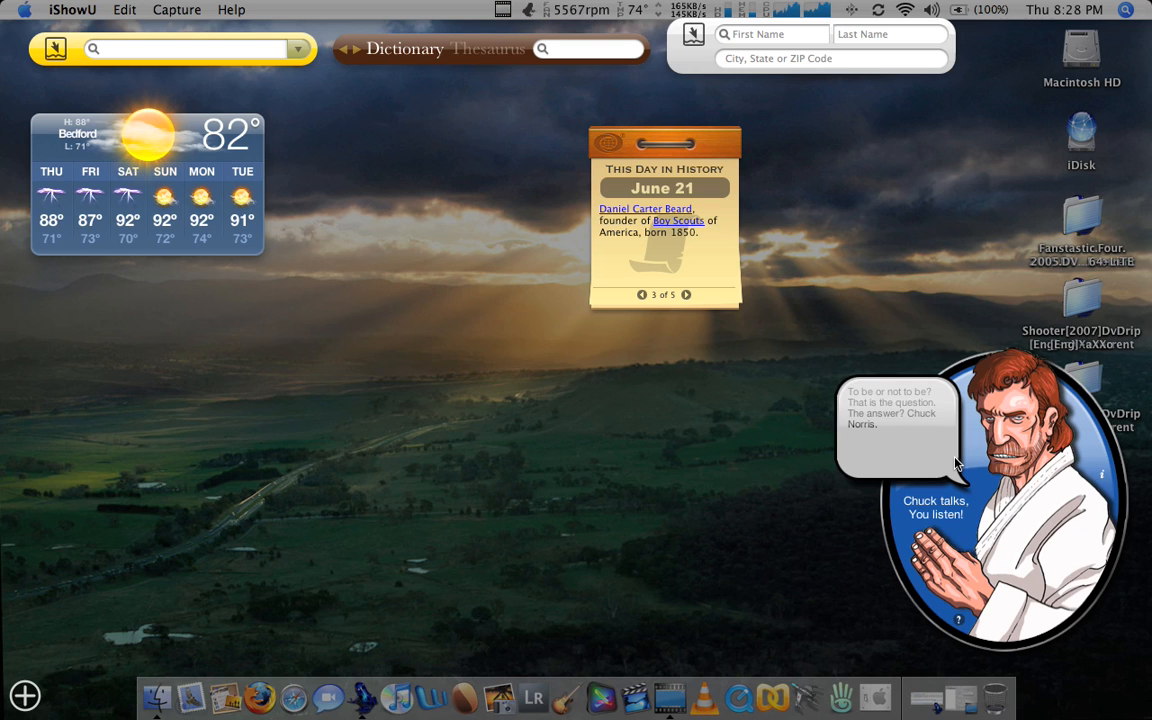
mouse_move(960, 613)
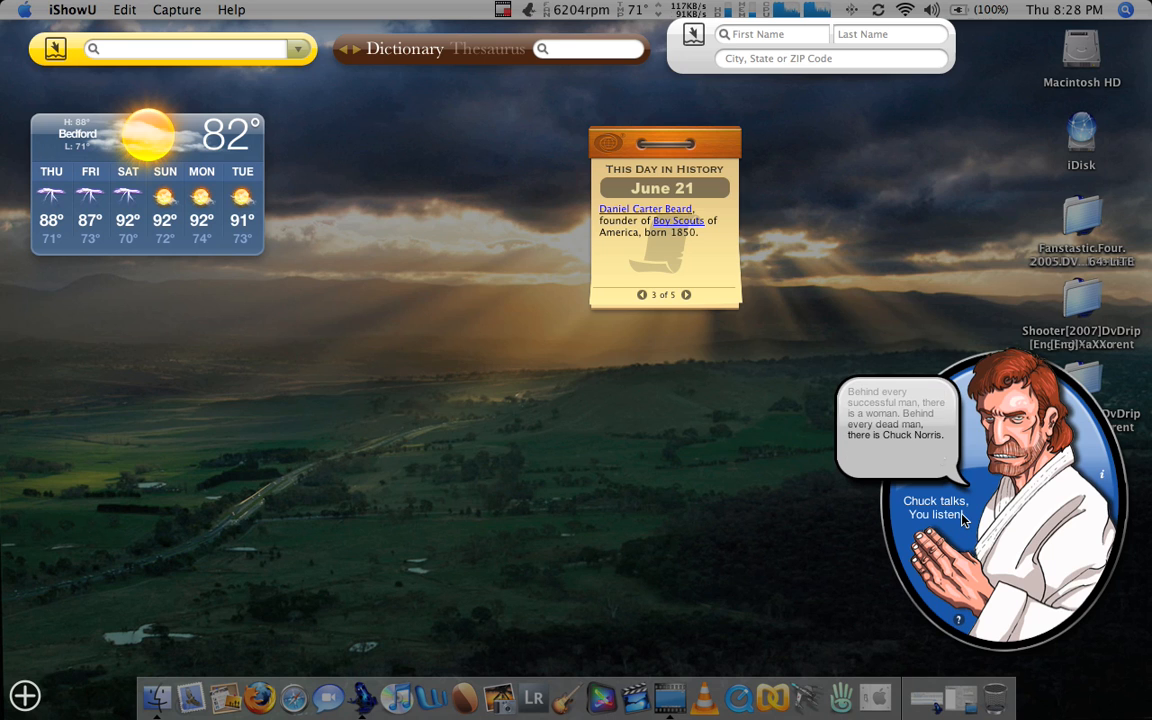
mouse_move(476, 319)
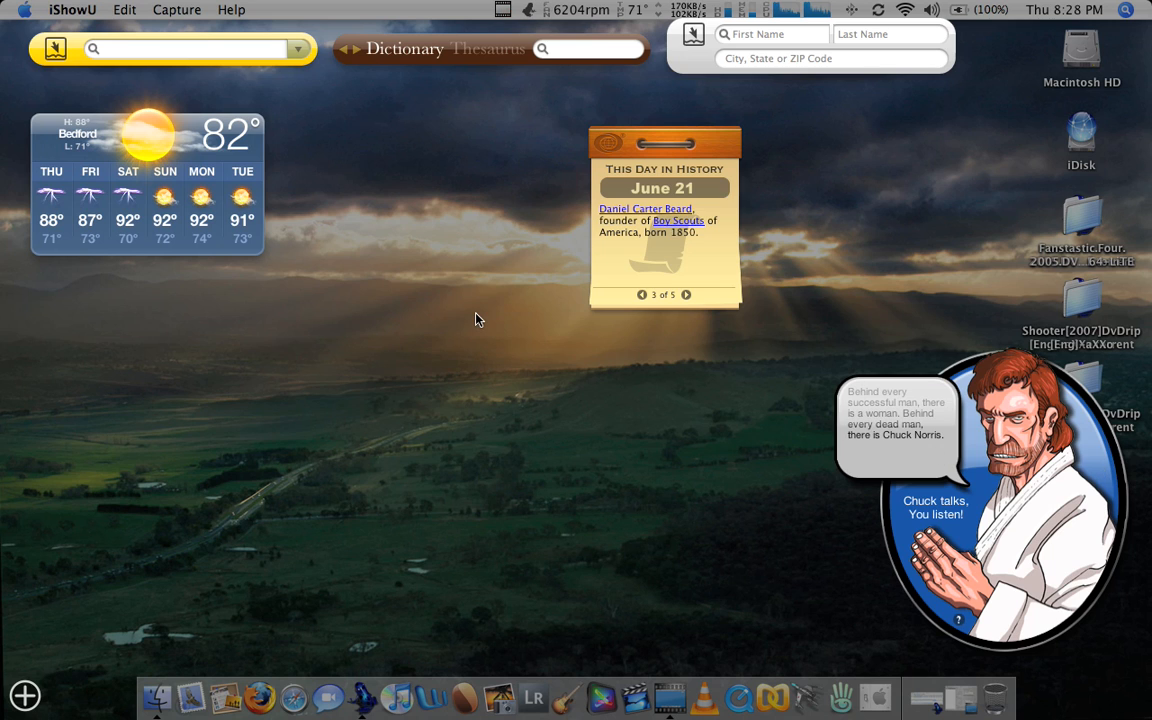
mouse_move(446, 368)
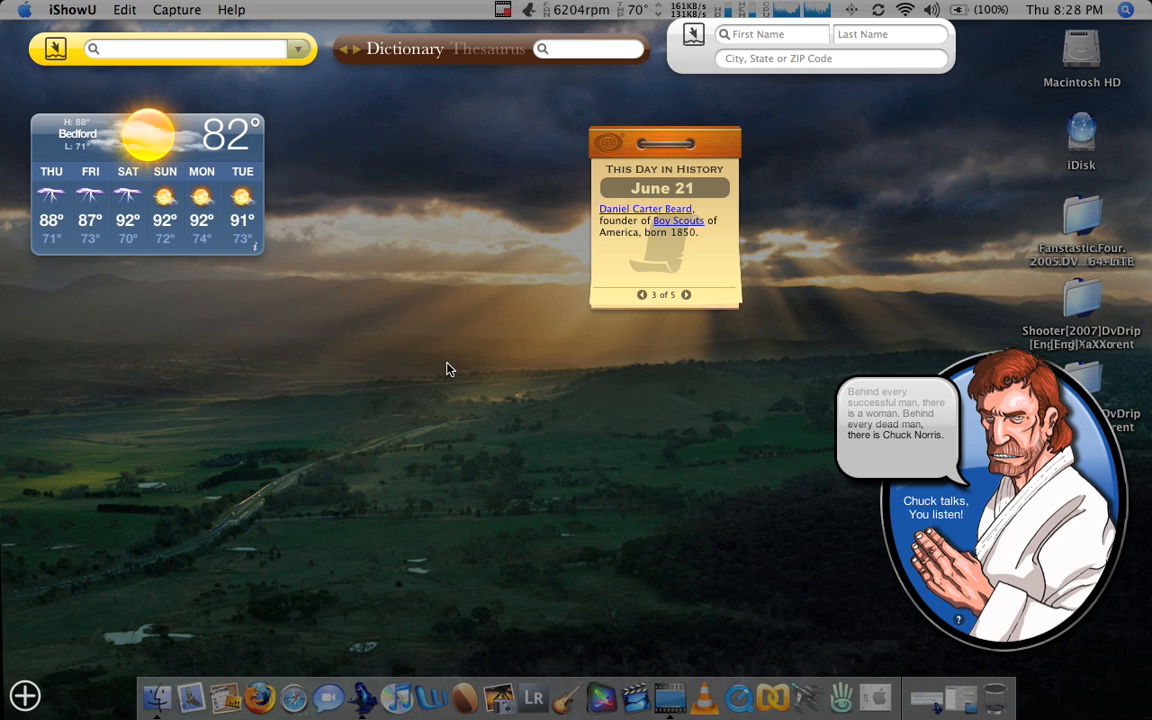